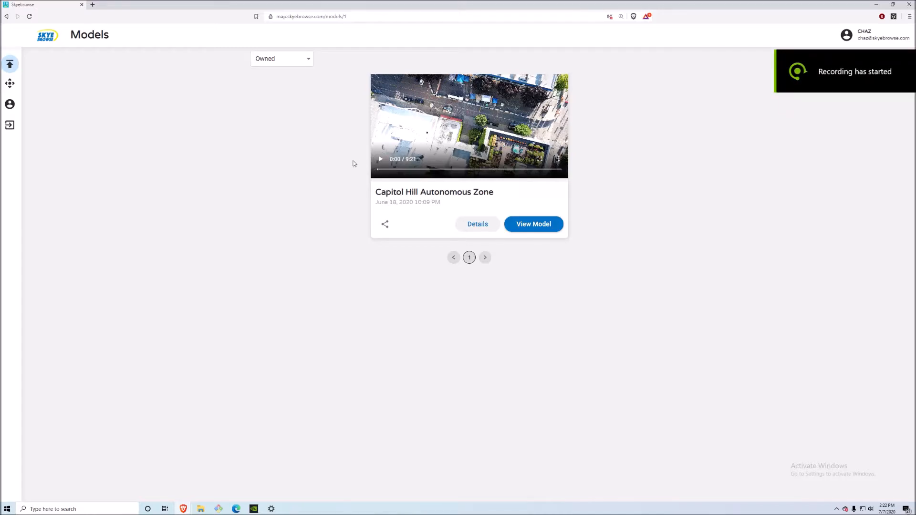
mouse_move(410, 216)
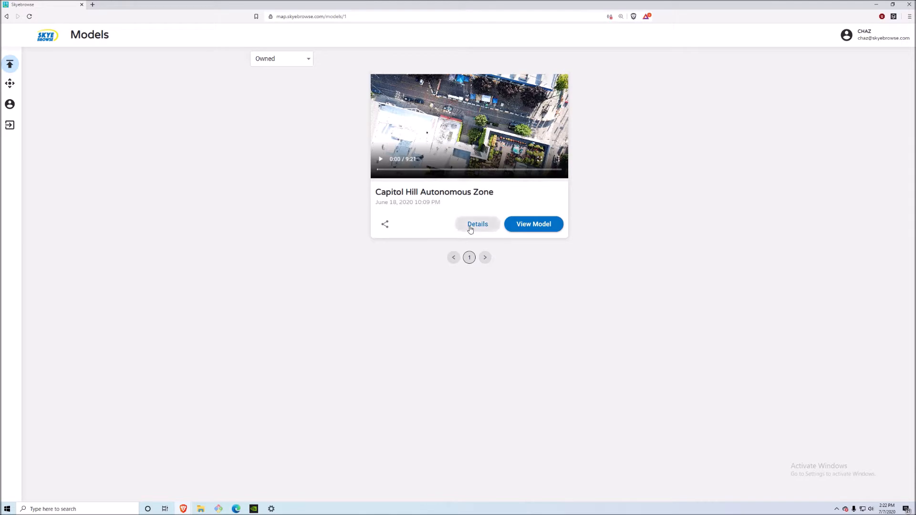
Show the details of the Capitol Hill Autonomous Zone model from its card
click(476, 223)
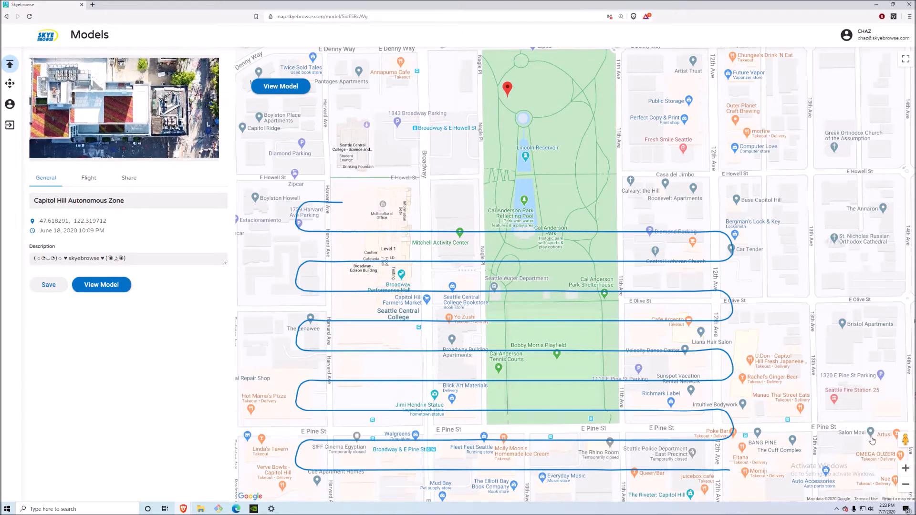
mouse_move(904, 437)
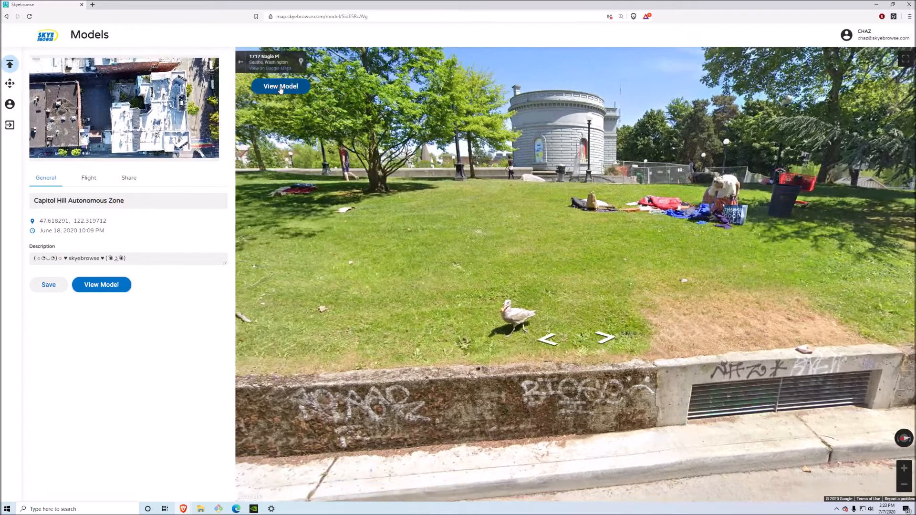
View the model as a 3D point cloud and zoom into the park encampment with the camper van
click(280, 86)
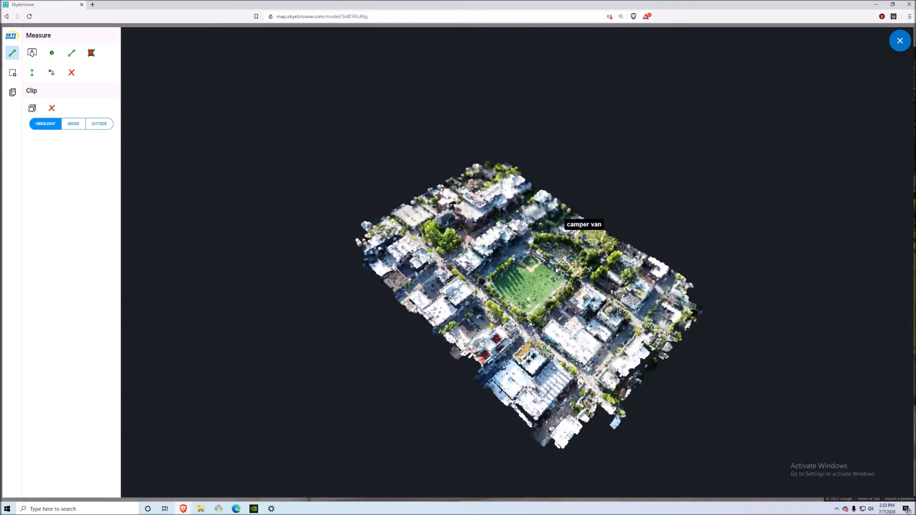
scroll(up, 3)
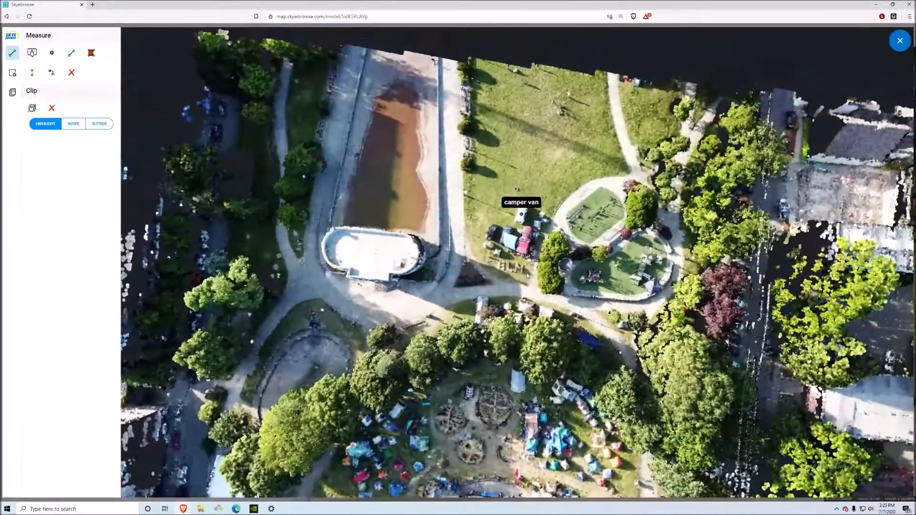
scroll(up, 3)
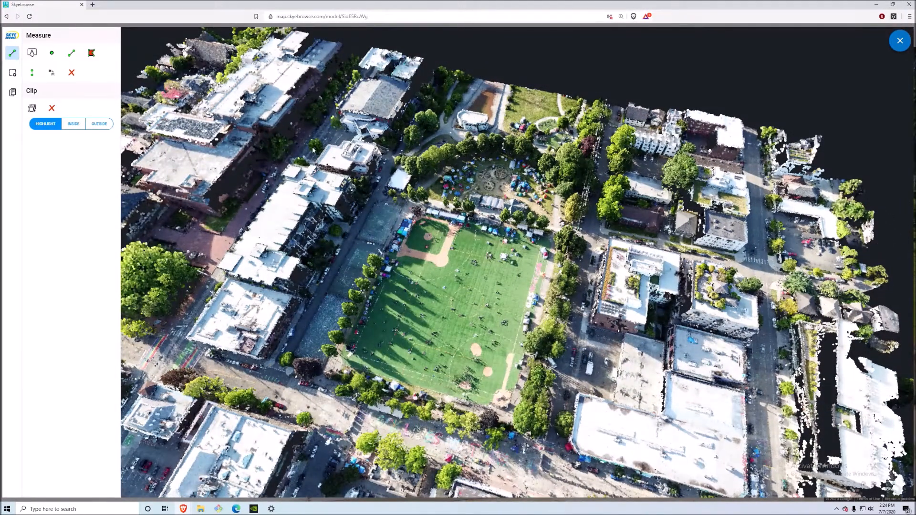
click(32, 52)
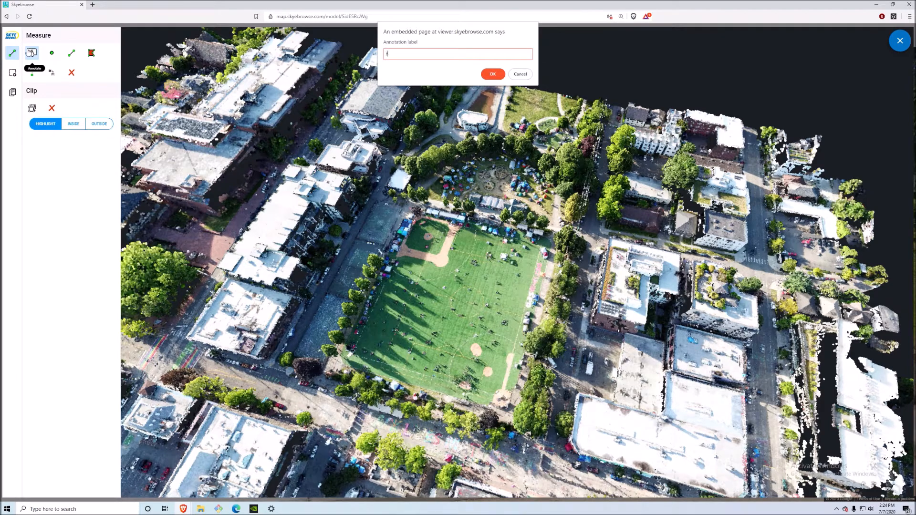
click(492, 75)
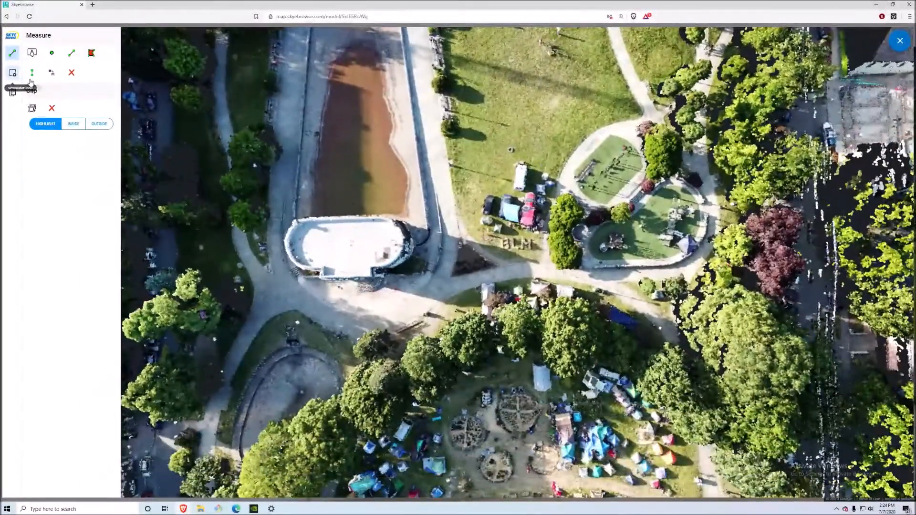
Measure 21.85 ft across the BLM letters, check it in metres, then return to feet
click(72, 52)
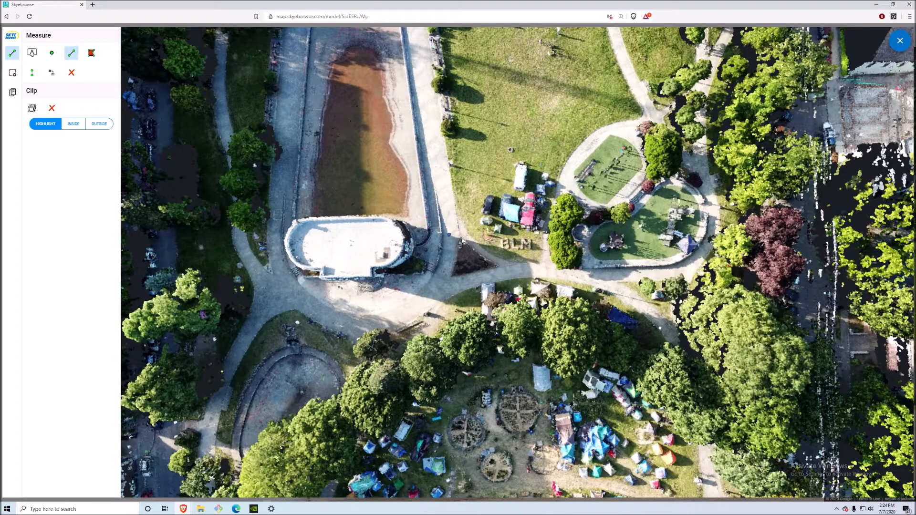
click(534, 253)
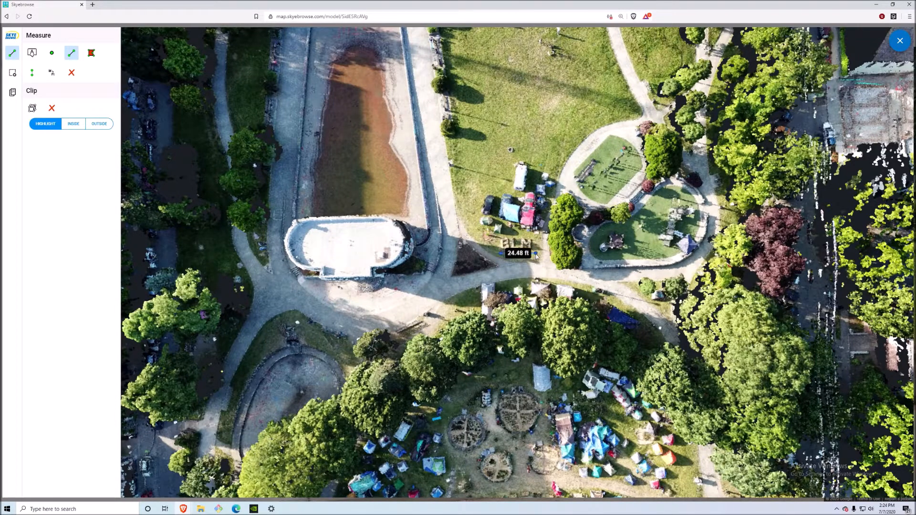
click(616, 273)
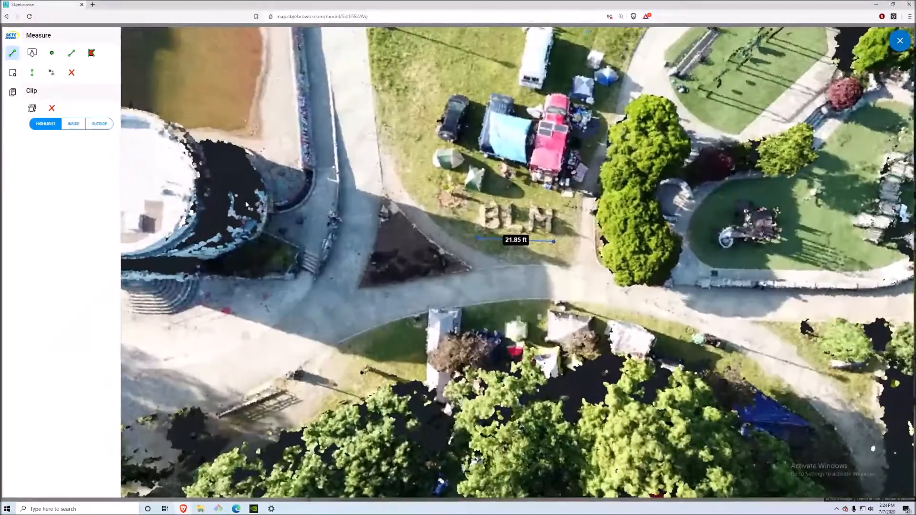
mouse_move(52, 73)
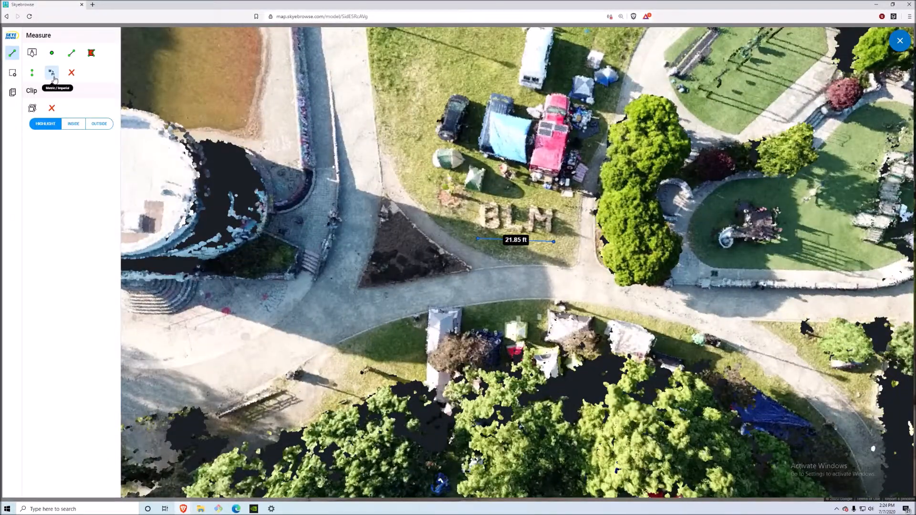
click(51, 73)
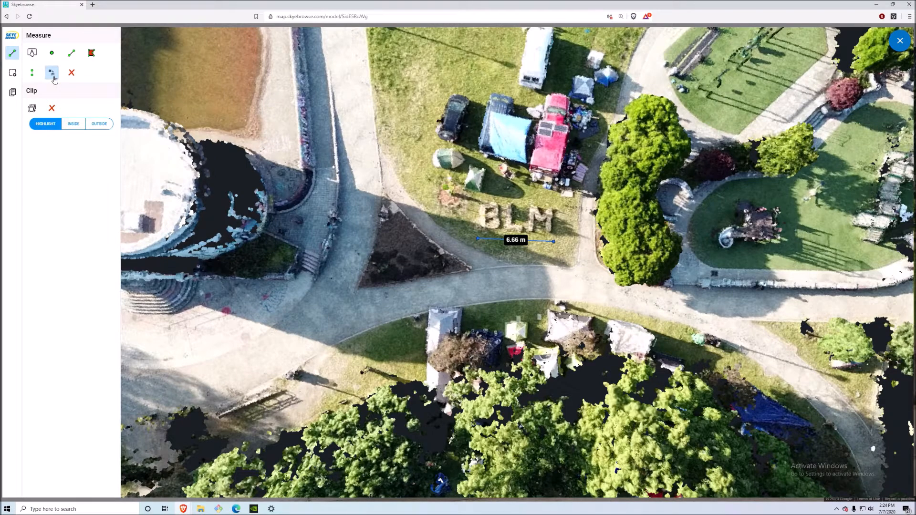
click(51, 73)
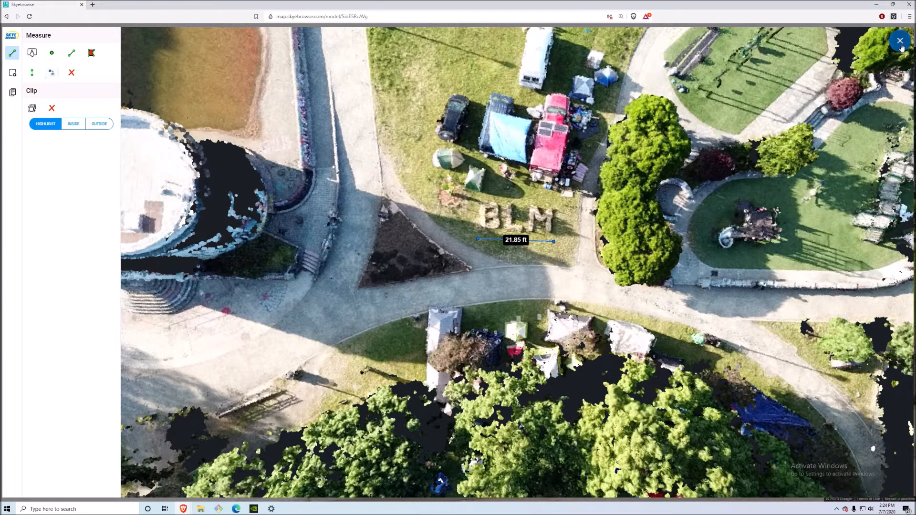
Close the 3D viewer, briefly reopen the model, and return to the details page
click(898, 41)
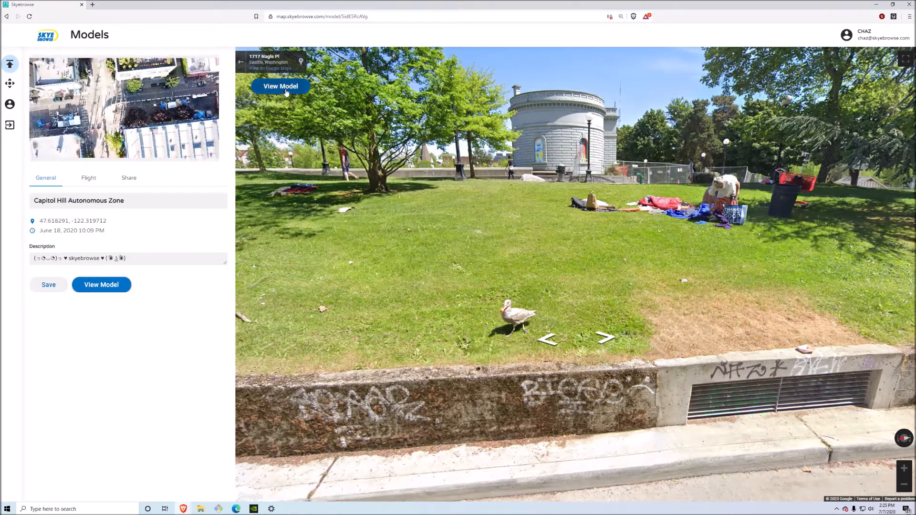
click(101, 285)
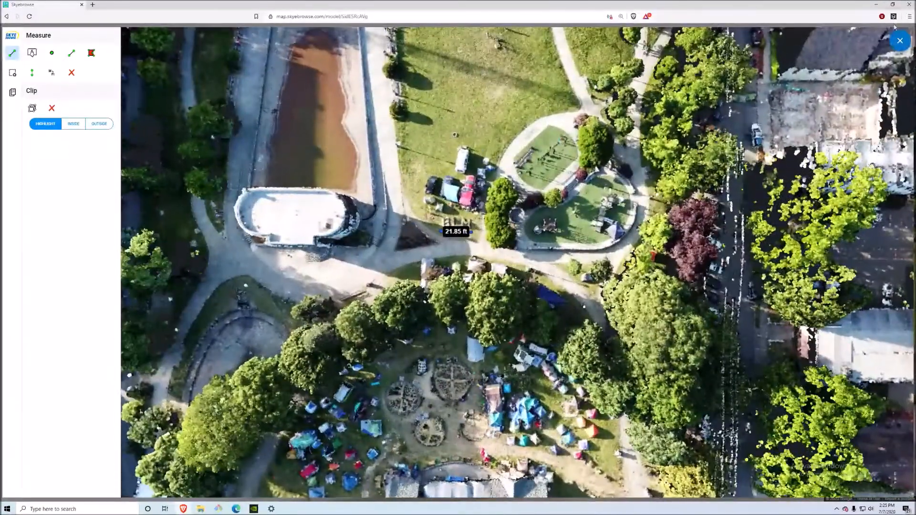
click(899, 40)
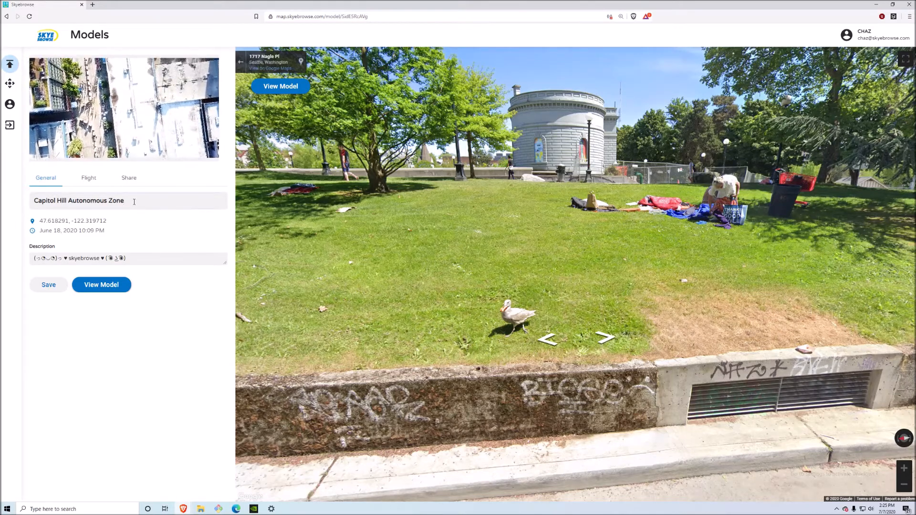
Append 'by SkyeBrowse' to the model name, add 'model of CHAZ' to the description, and save
text(by Skey)
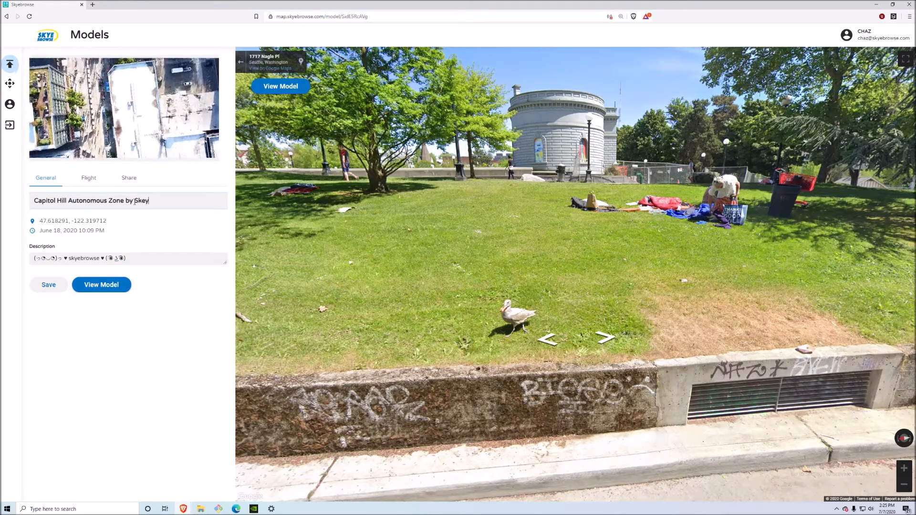
text(Browse)
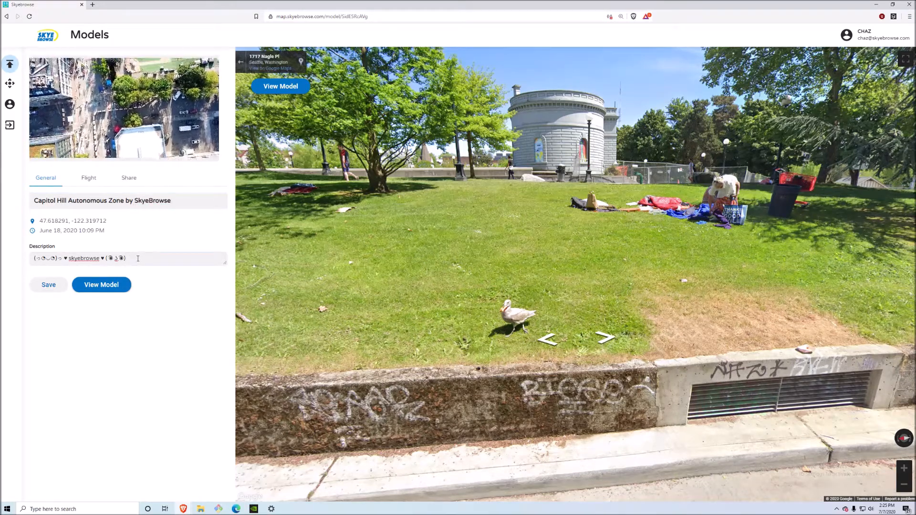
text(model of CHAZ)
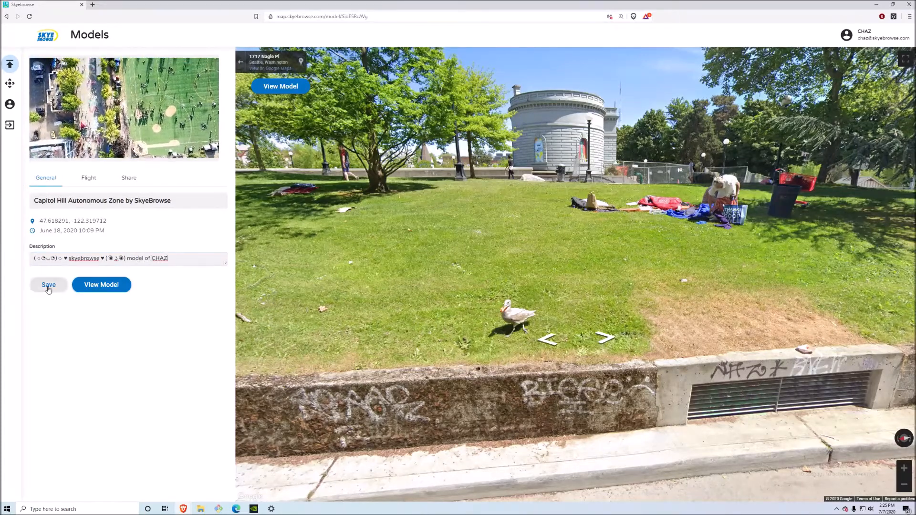
click(49, 284)
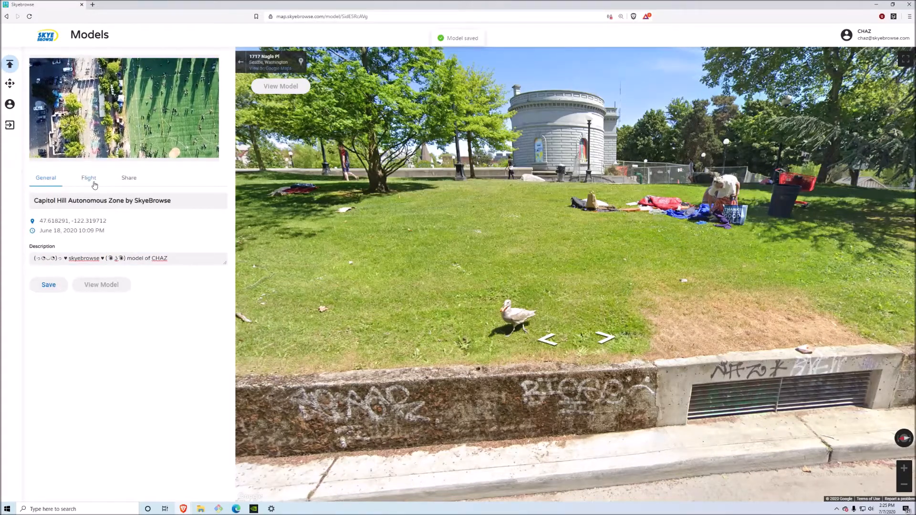
Review the drone flight details, then show the sharing options with the model private
click(87, 178)
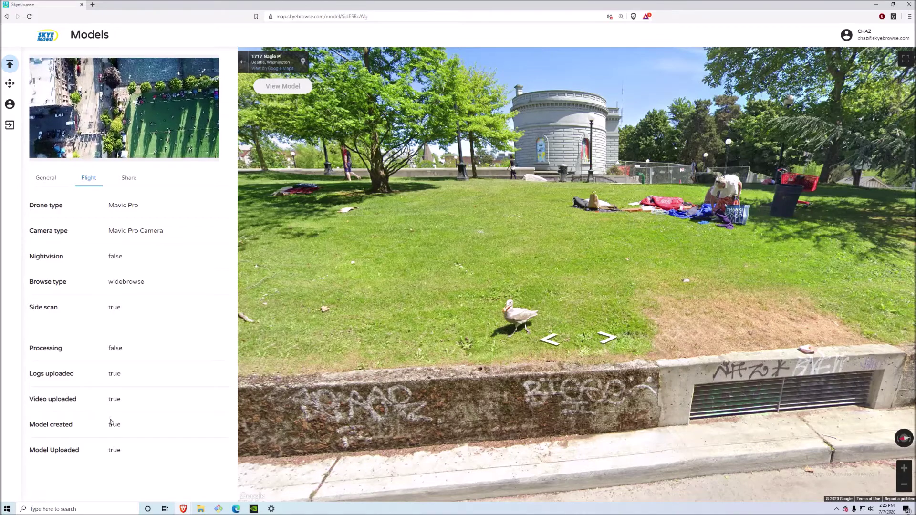
click(129, 177)
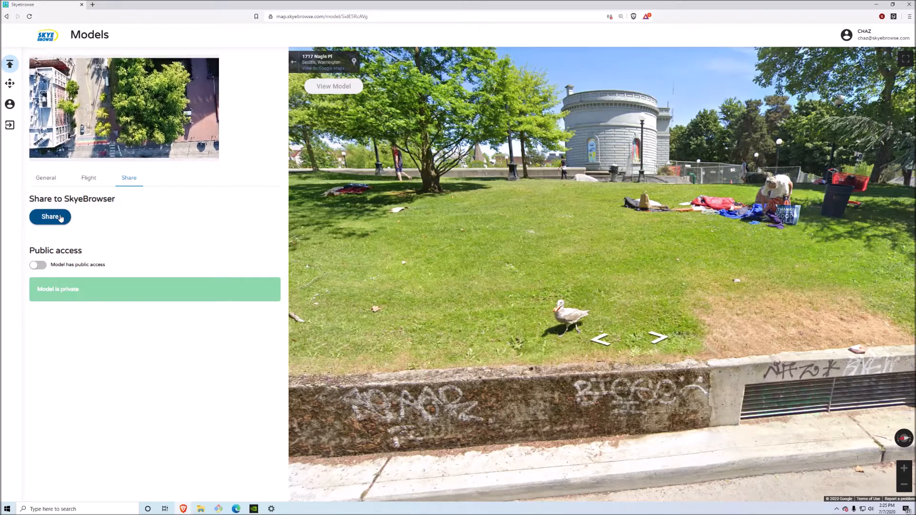
click(50, 216)
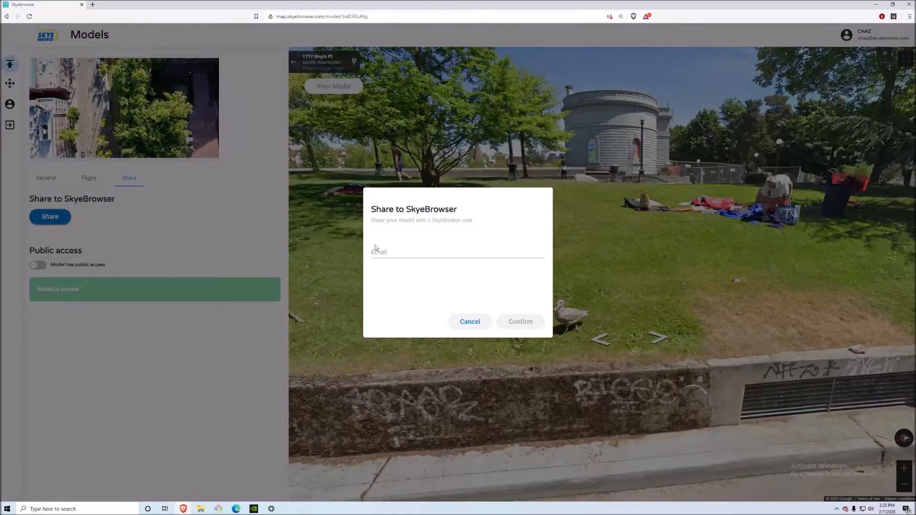
click(457, 252)
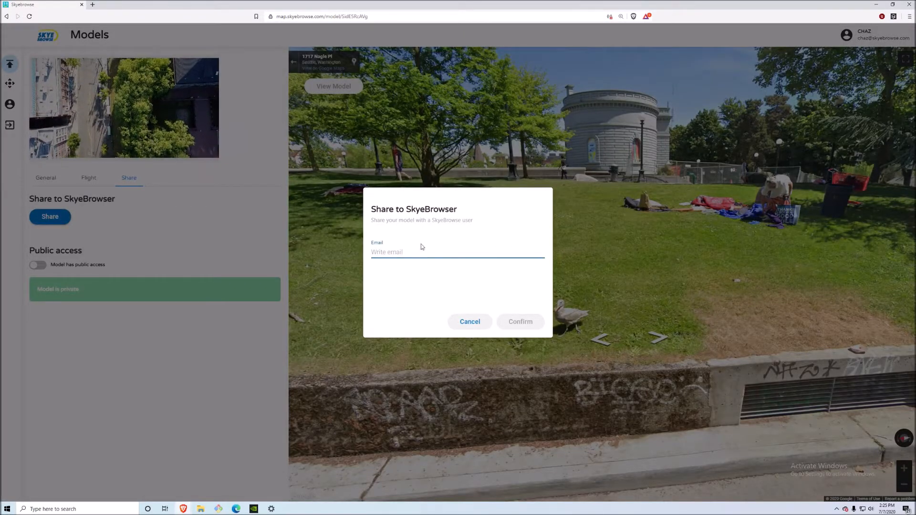
click(469, 322)
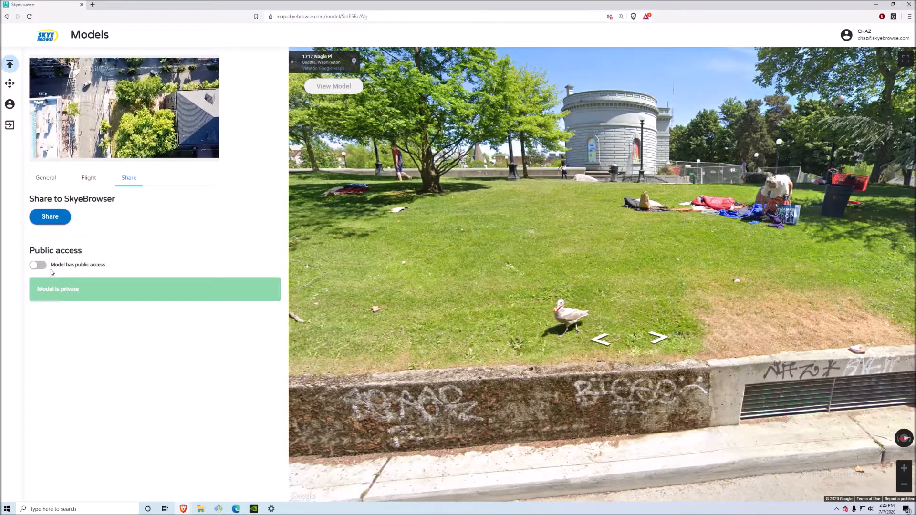
click(37, 265)
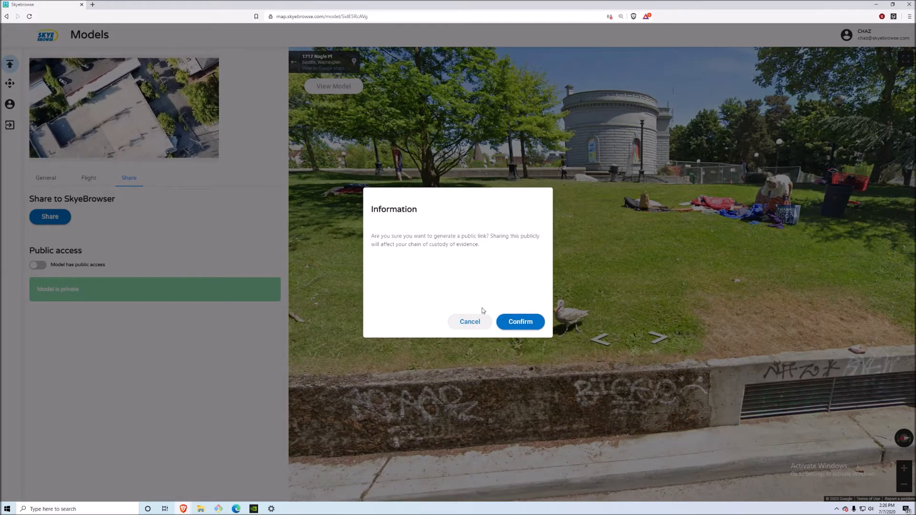
click(469, 321)
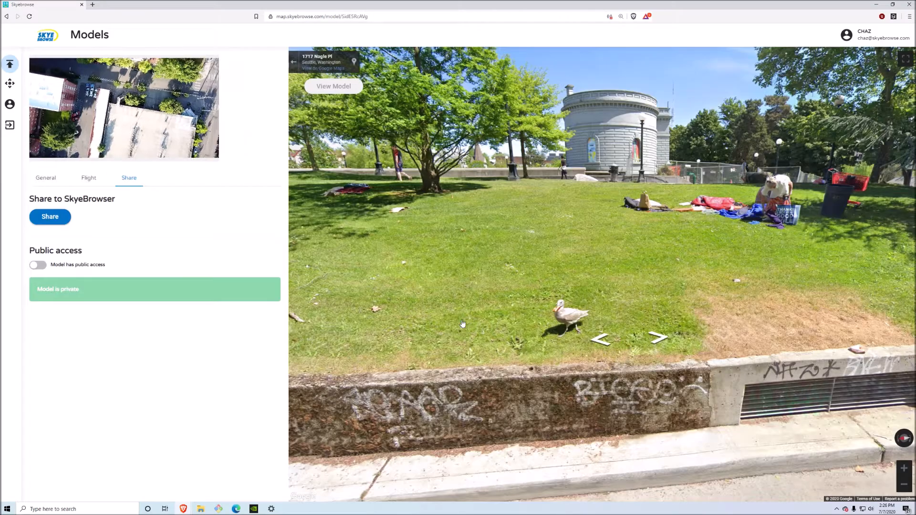